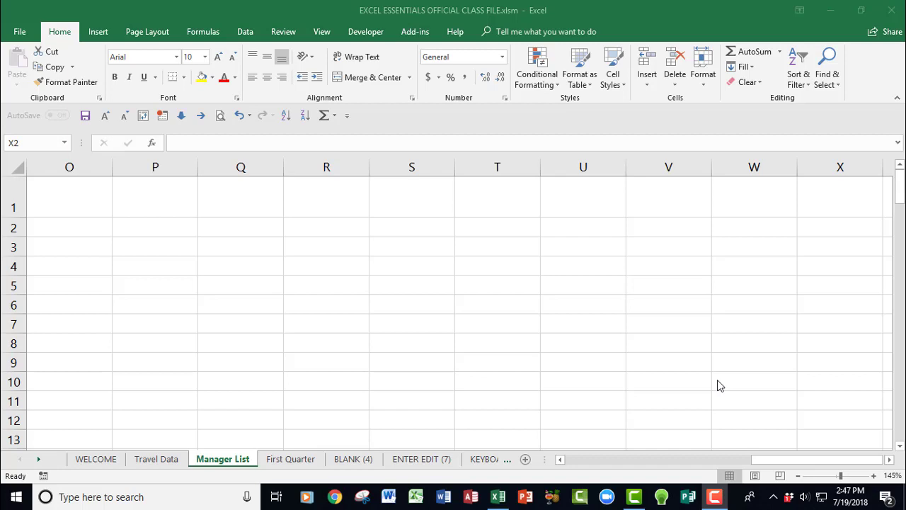
mouse_move(345, 234)
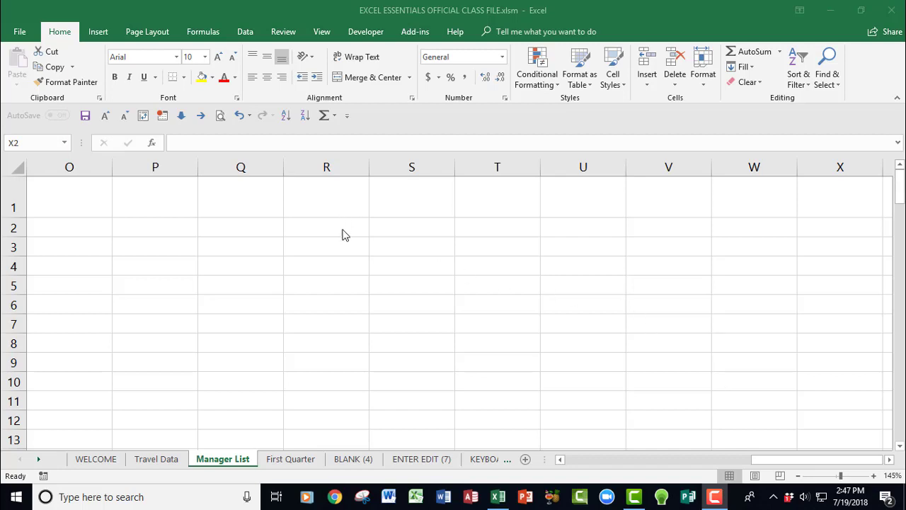
- Enter Monday in R2 and AutoFill it down to Sunday
click(326, 227)
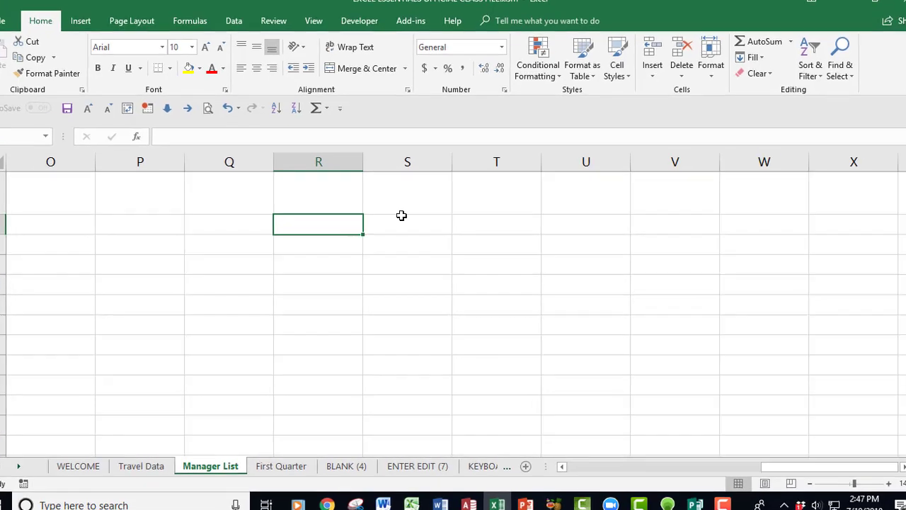
text(Monday)
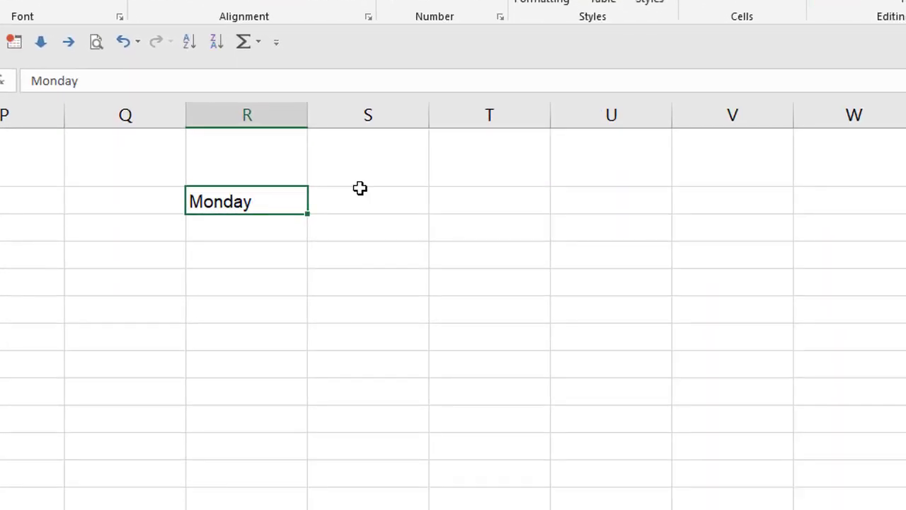
mouse_move(296, 224)
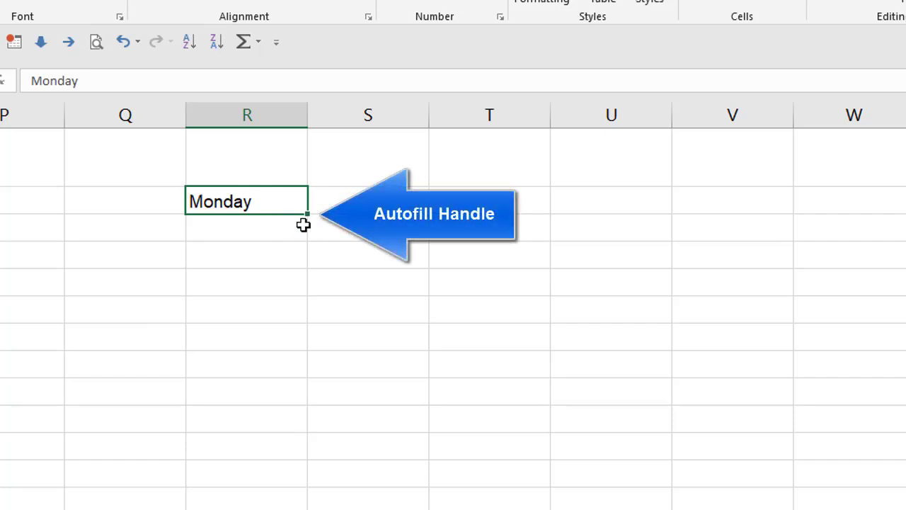
mouse_move(304, 222)
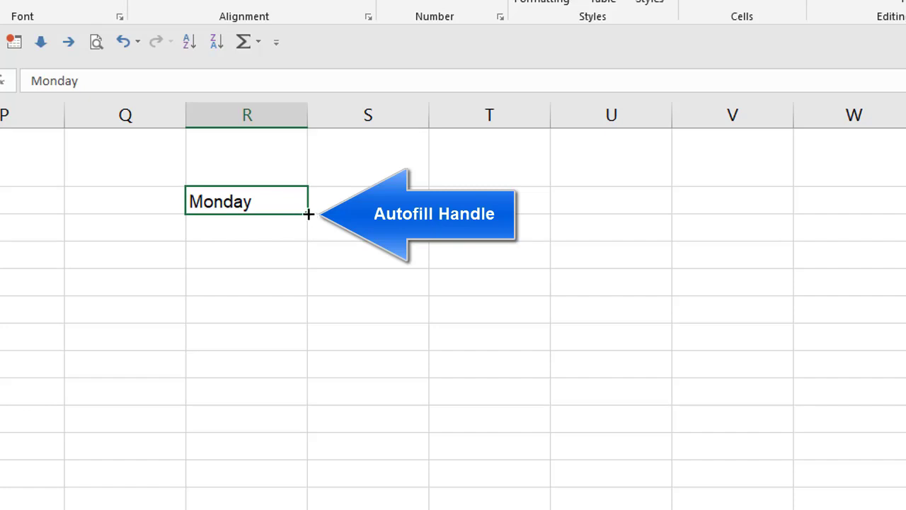
drag(308, 215, 293, 373)
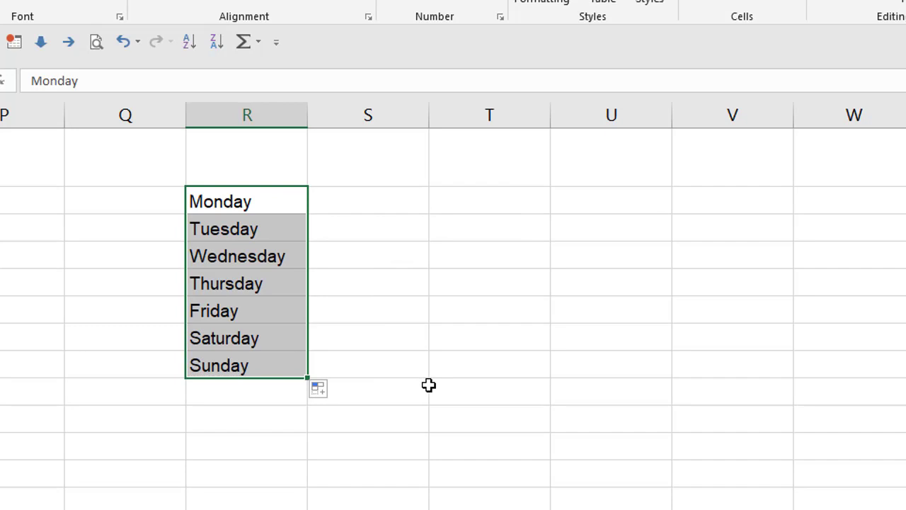
- Enter Jan in S2 and AutoFill the months down to December
click(367, 198)
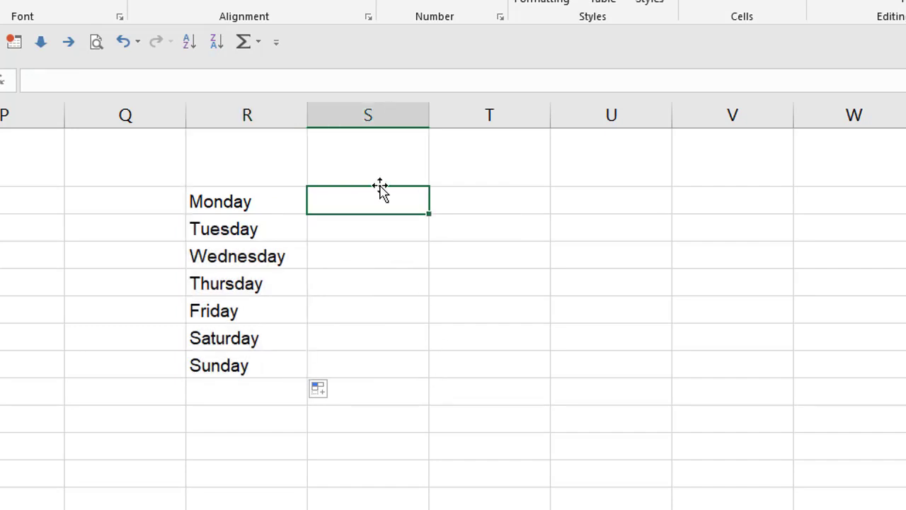
text(January)
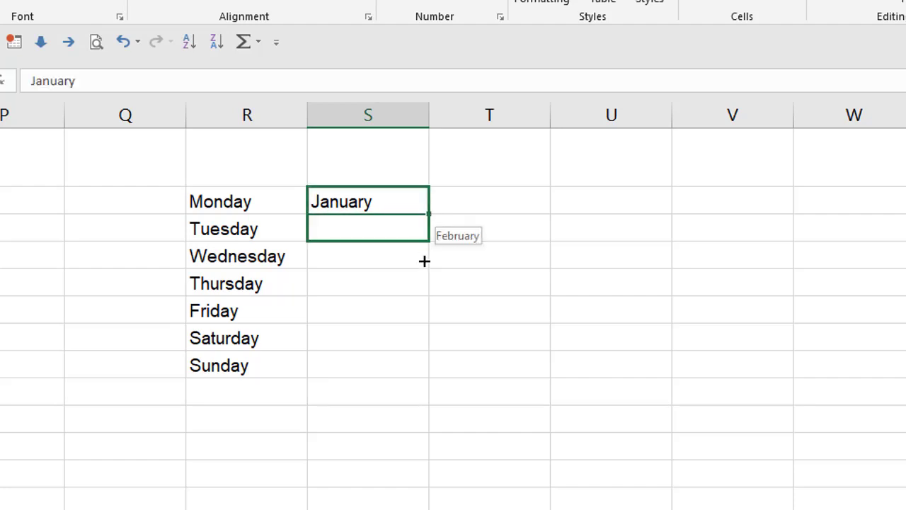
drag(425, 213, 409, 485)
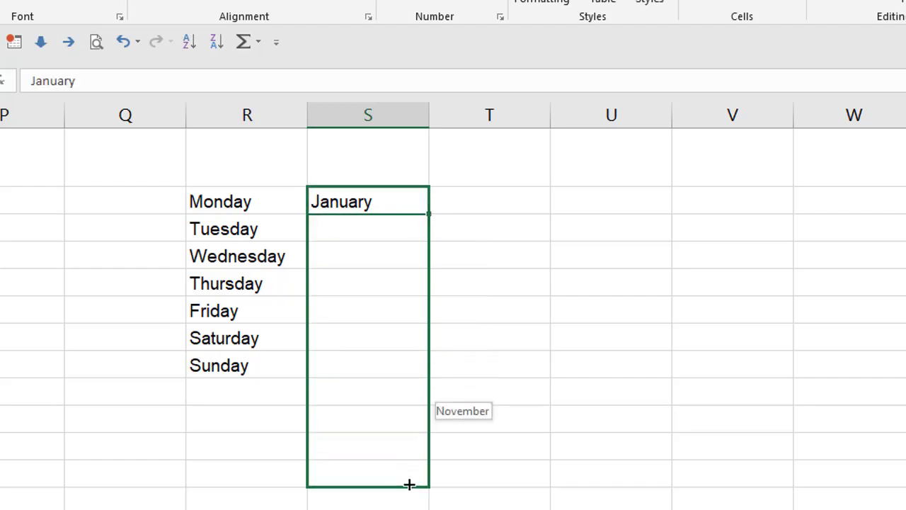
drag(409, 484, 409, 503)
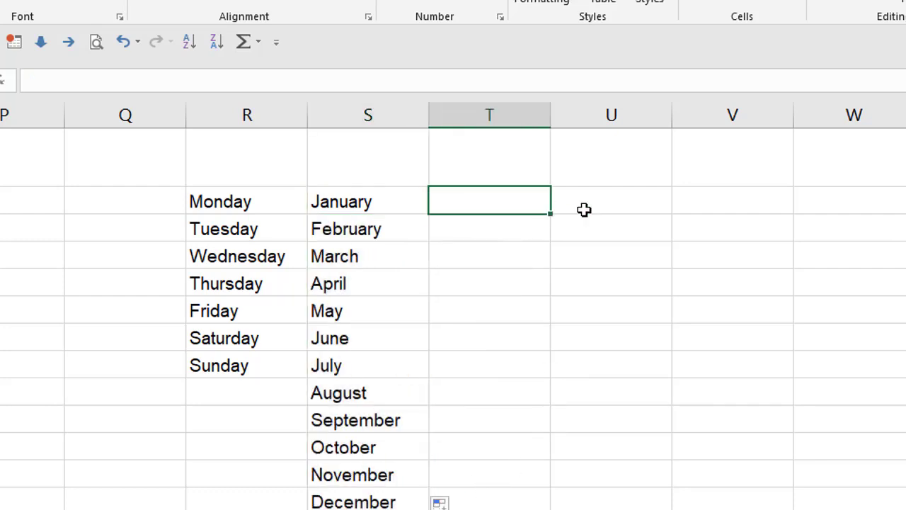
- Enter 1 in T2, AutoFill it down and convert it to a 1–12 Fill Series
text(1)
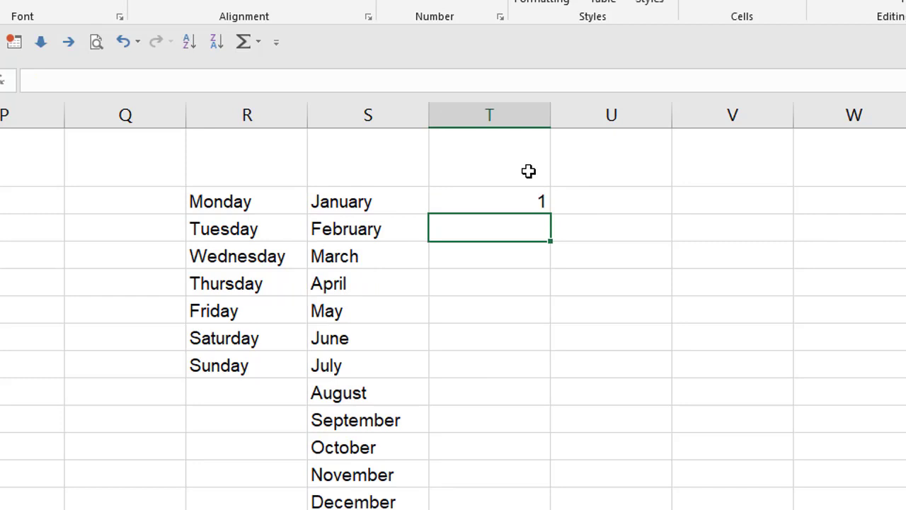
click(489, 201)
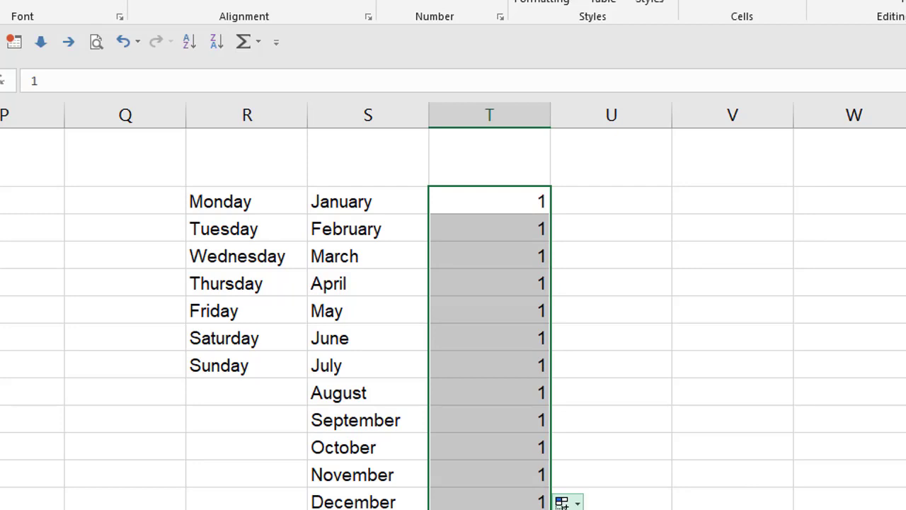
click(567, 501)
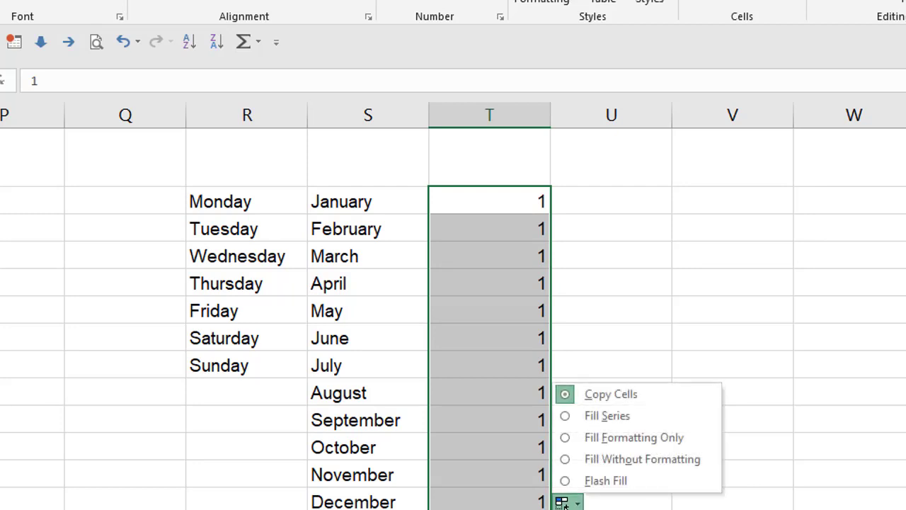
click(606, 416)
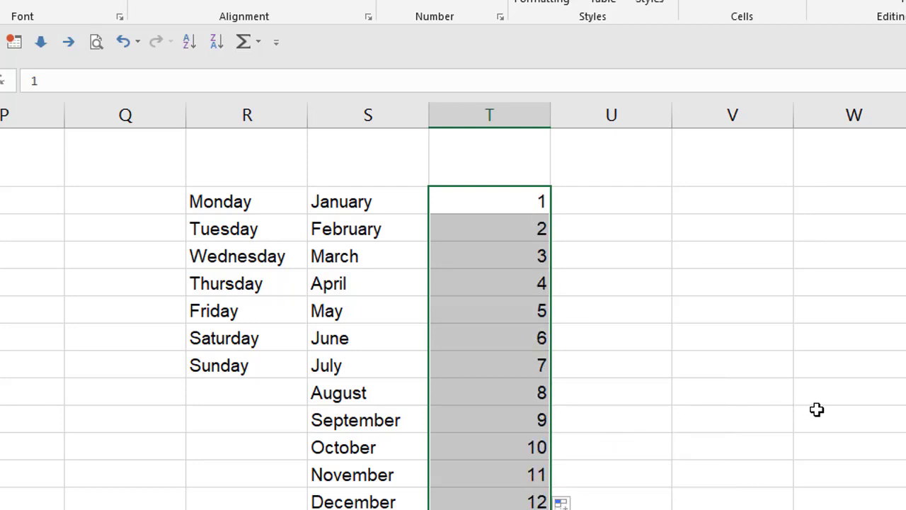
mouse_move(598, 200)
text(1)
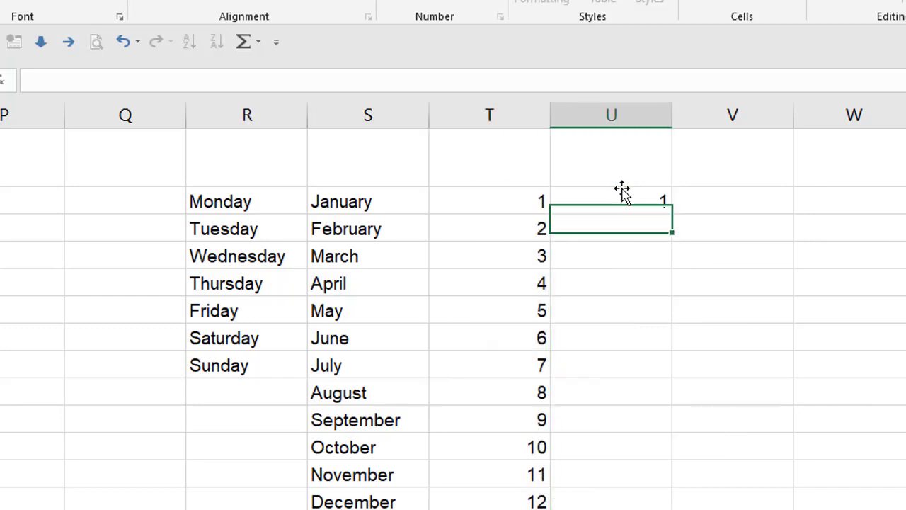
- Count column U from 1 to 12 and copy Monday down seven rows in column V
click(611, 201)
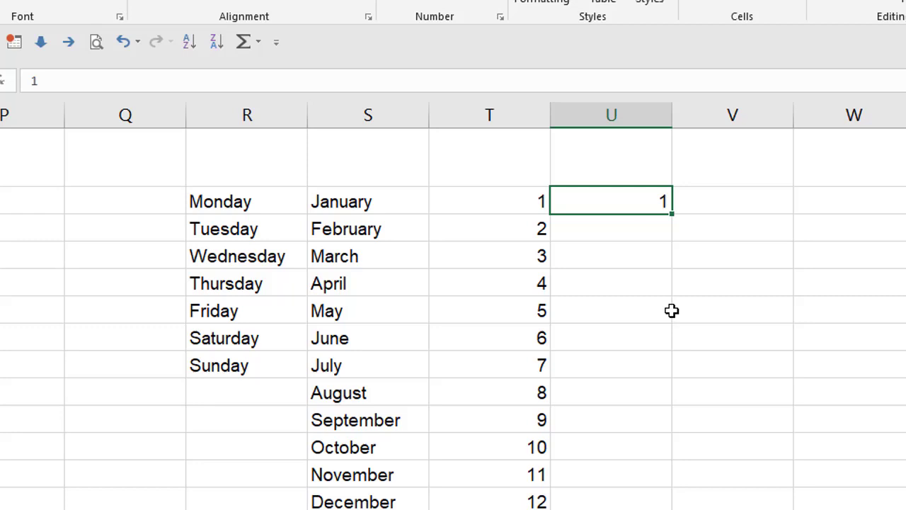
mouse_move(676, 310)
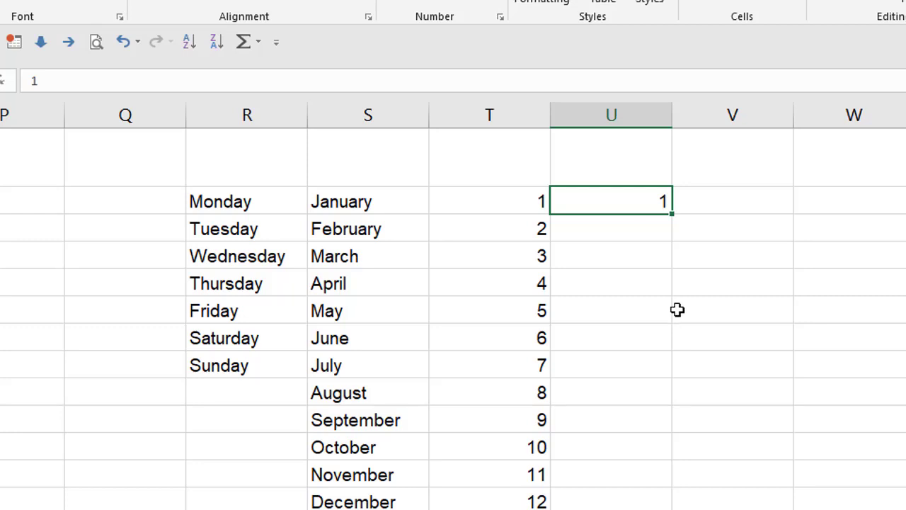
mouse_move(685, 284)
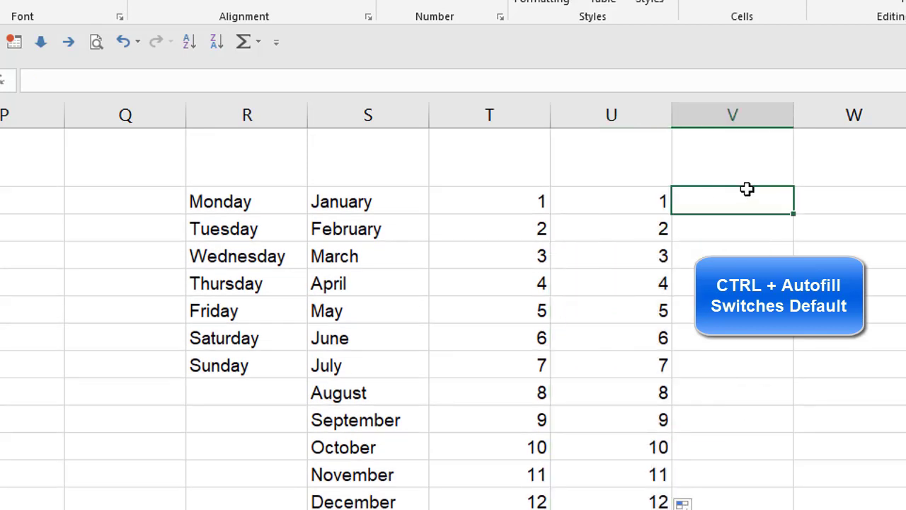
text(Monday)
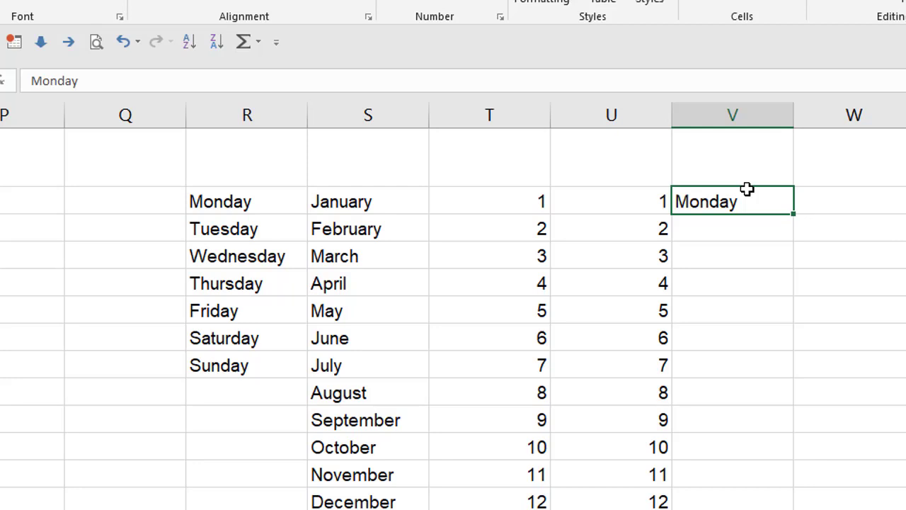
mouse_move(732, 255)
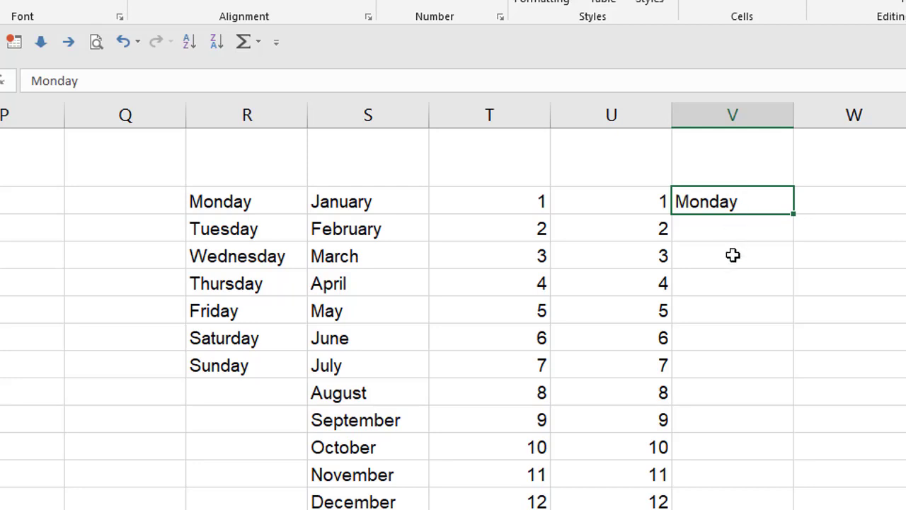
mouse_move(791, 221)
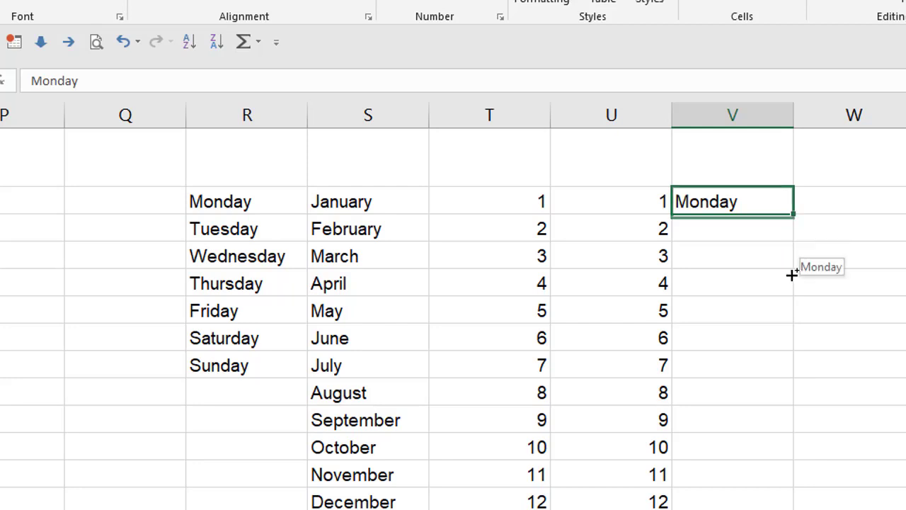
drag(792, 209, 792, 365)
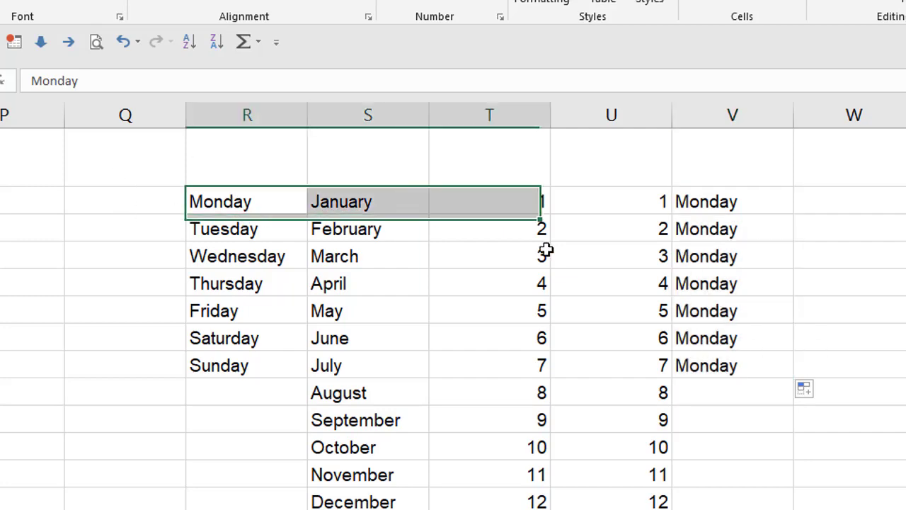
- Fill column Q with 30, 60 and extend the series down to 300
scroll(down, 3)
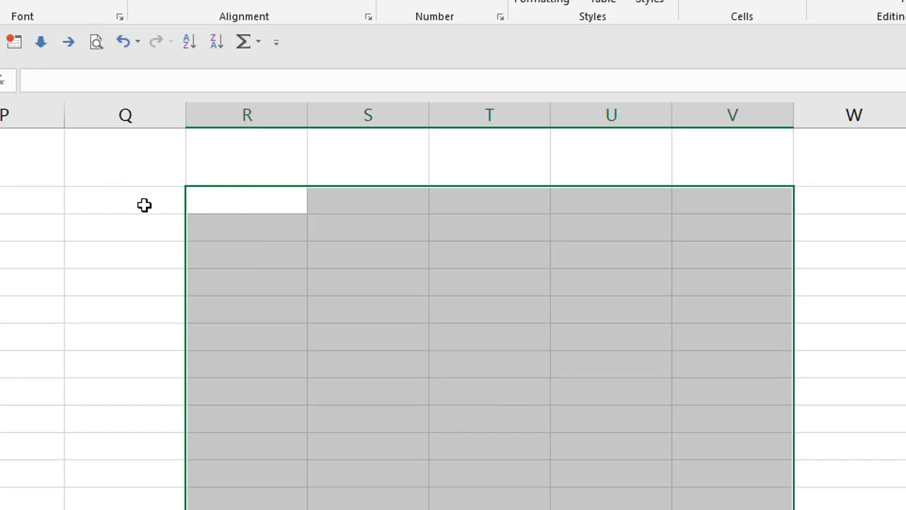
text(30)
click(125, 227)
text(60)
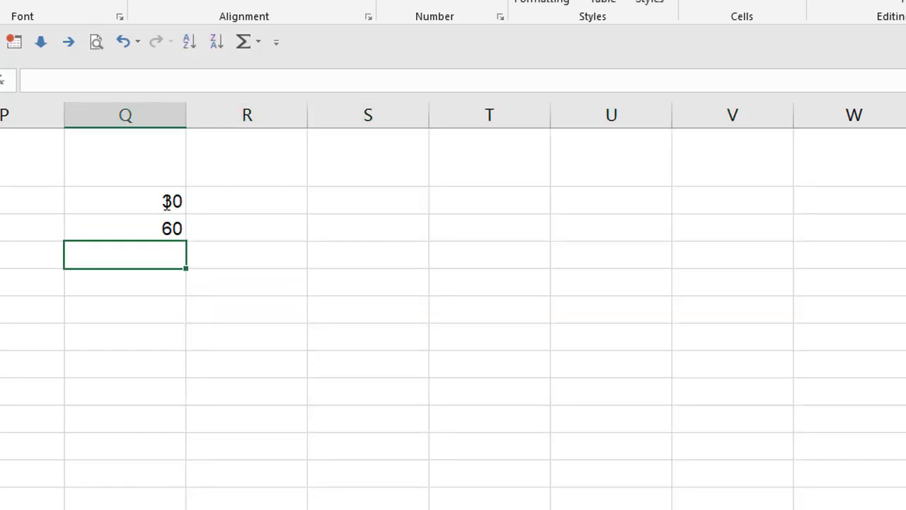
mouse_move(142, 193)
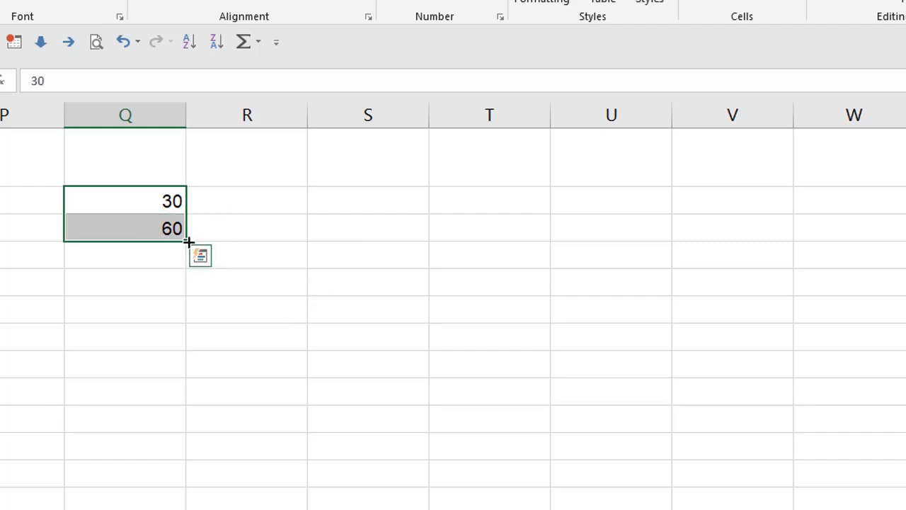
drag(187, 241, 187, 456)
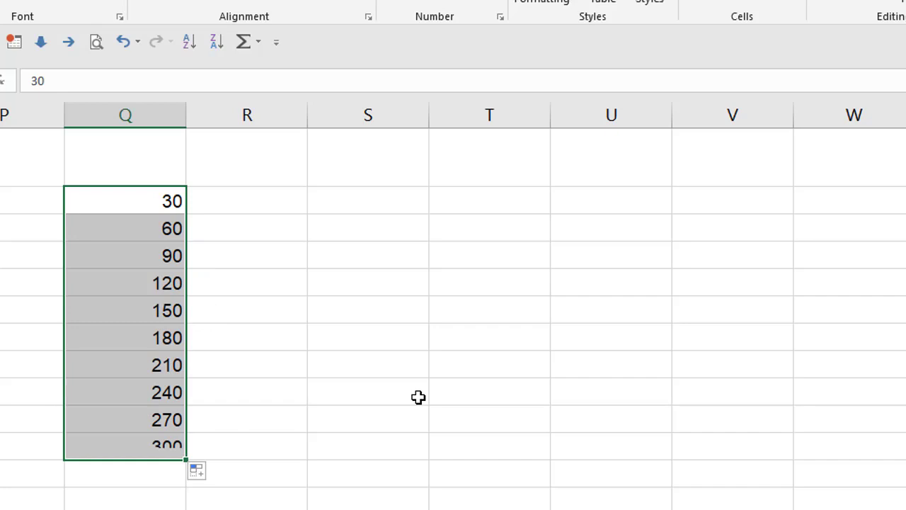
- Start a 1, 3 series in column R and extend it down
click(247, 200)
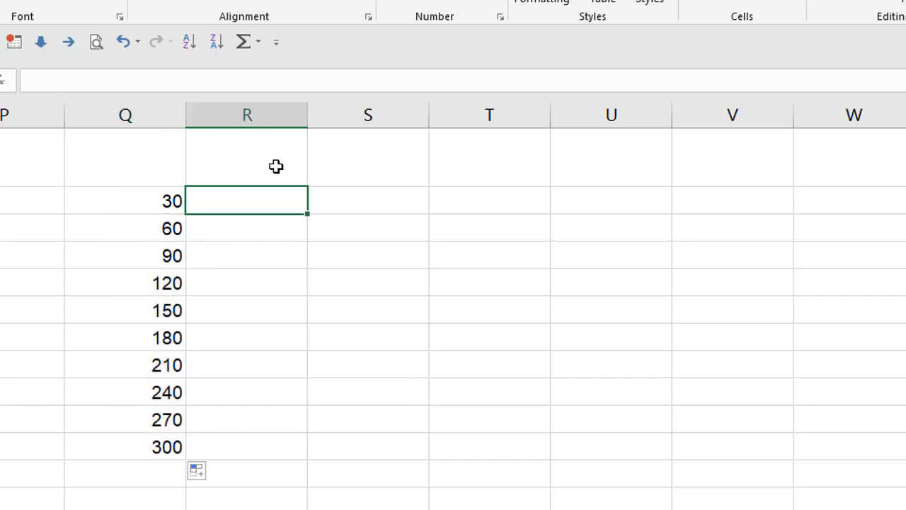
text(3)
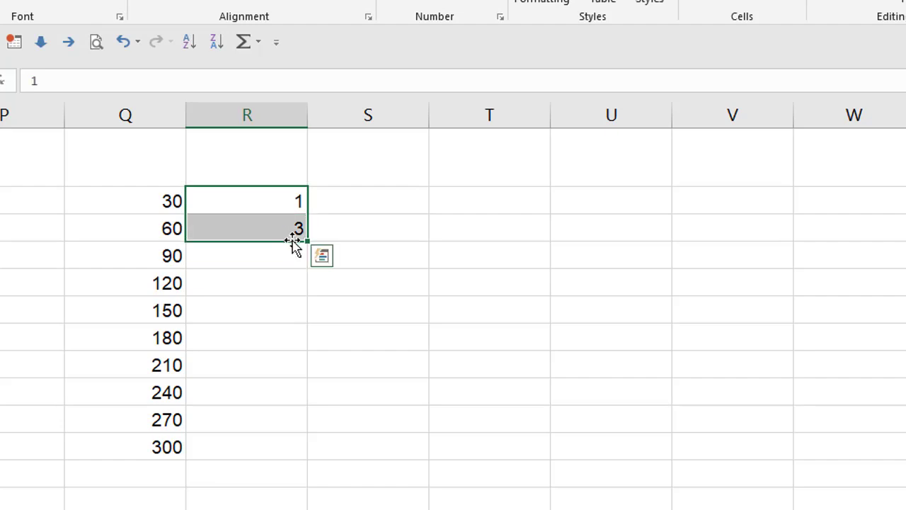
drag(292, 241, 289, 449)
text(=I2)
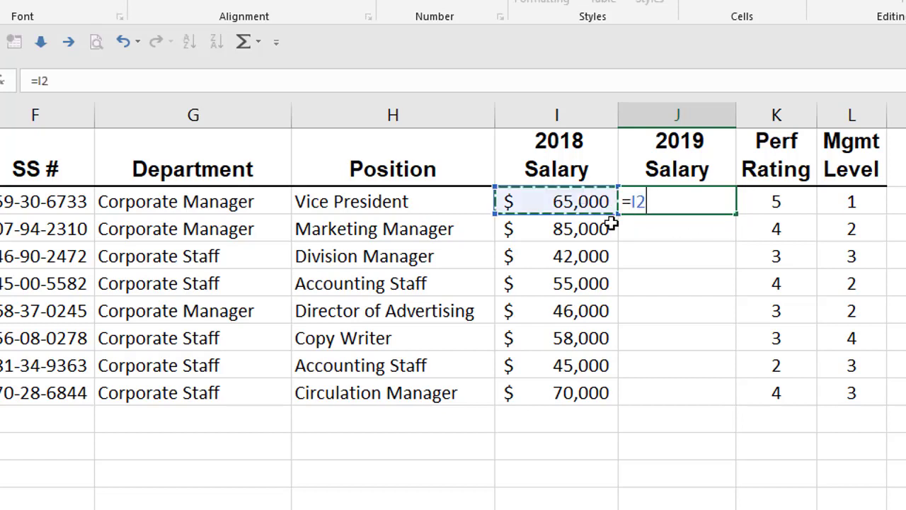
mouse_move(741, 237)
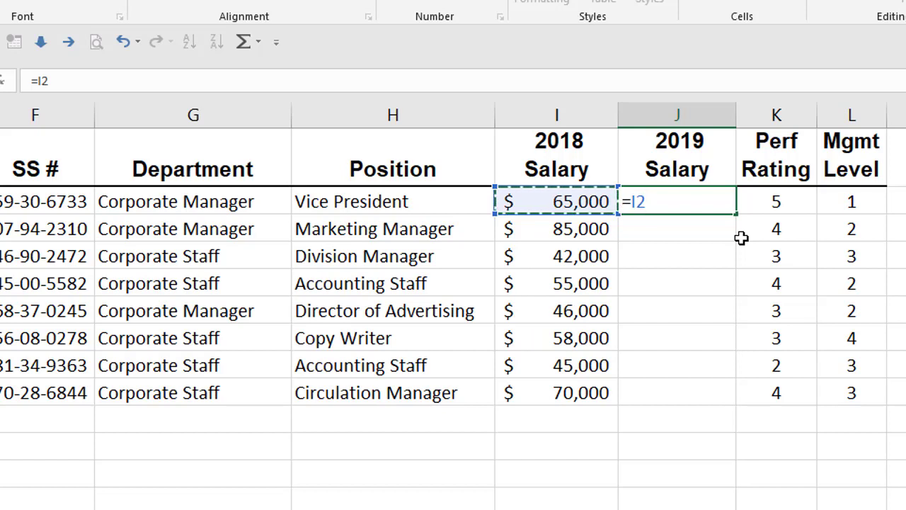
- Enter =I2*(1.1) in J2 for $71,500, fill it down to J9, then undo the fill
text(*)
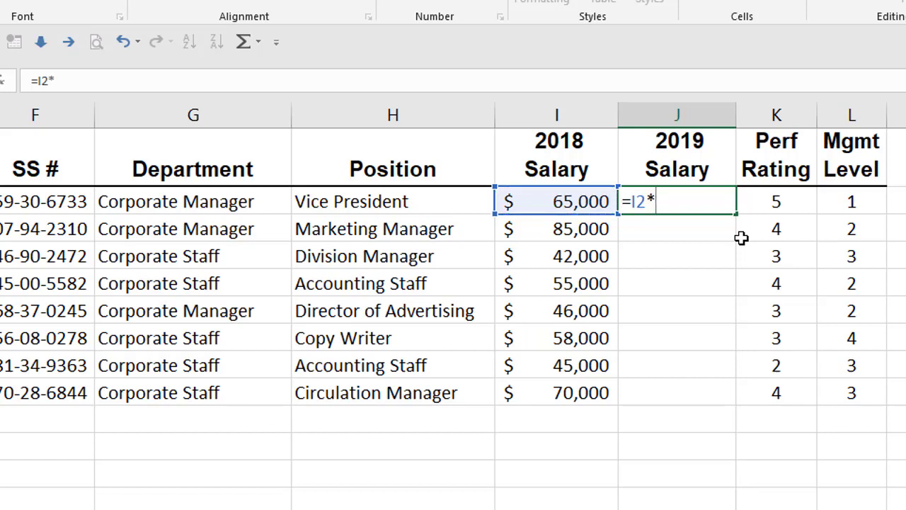
text((1)
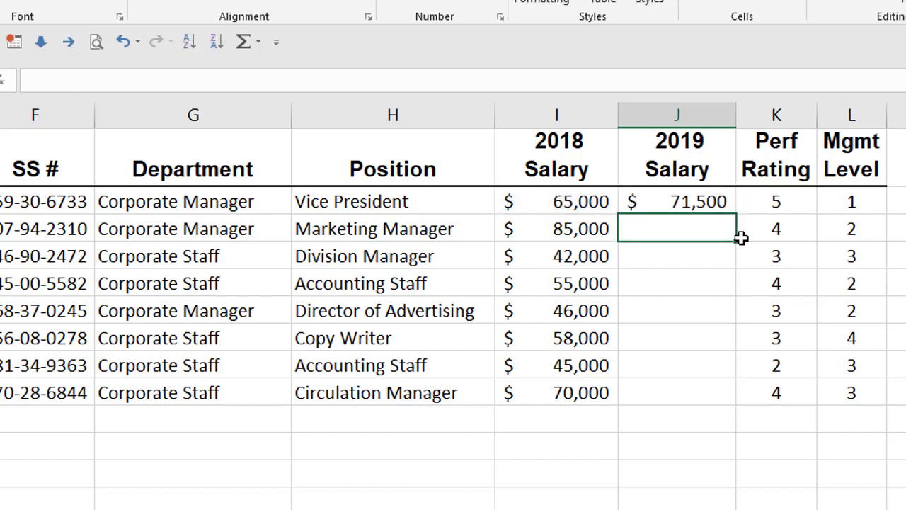
click(676, 201)
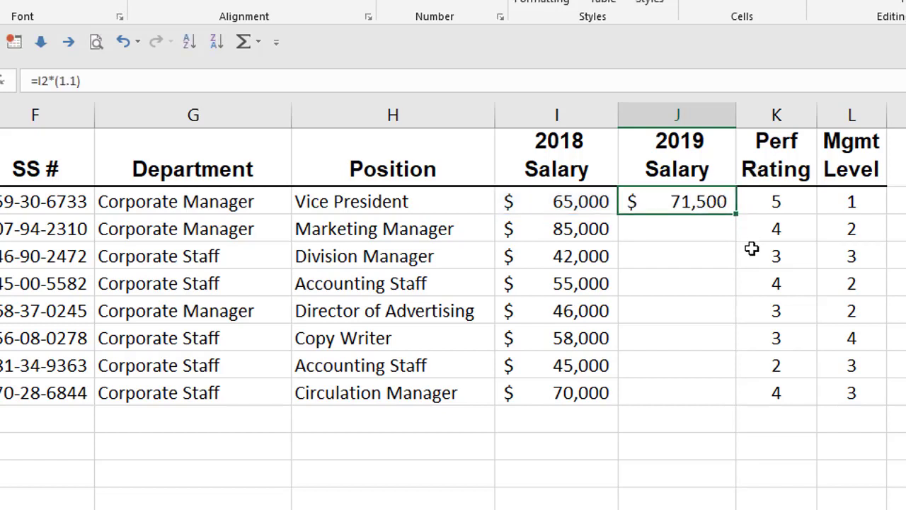
mouse_move(664, 228)
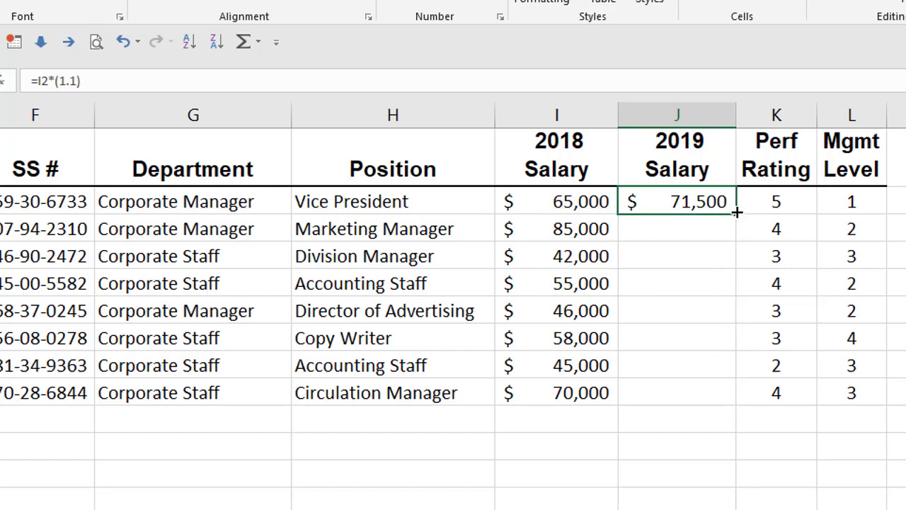
drag(736, 212, 732, 283)
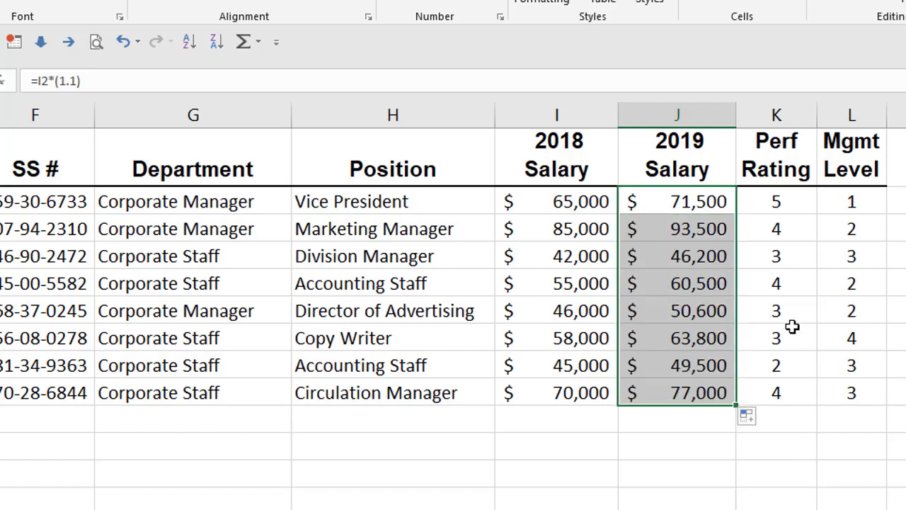
mouse_move(752, 227)
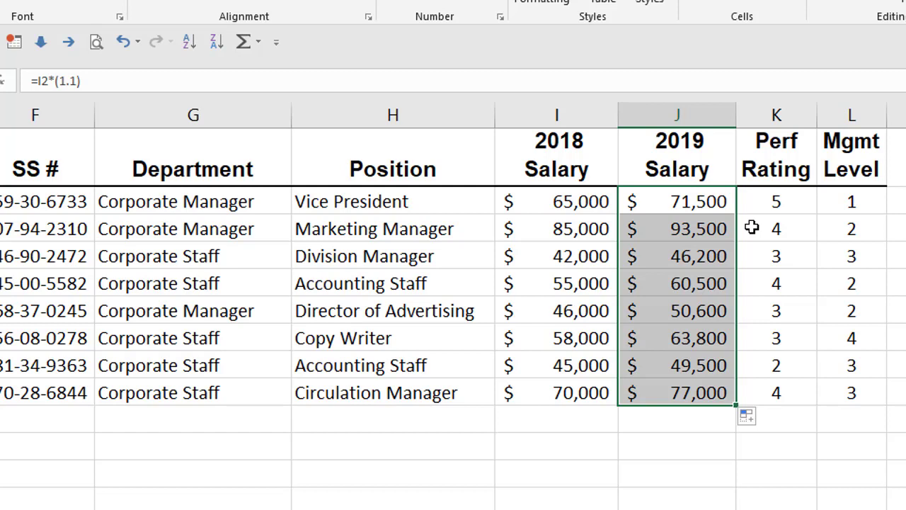
click(675, 228)
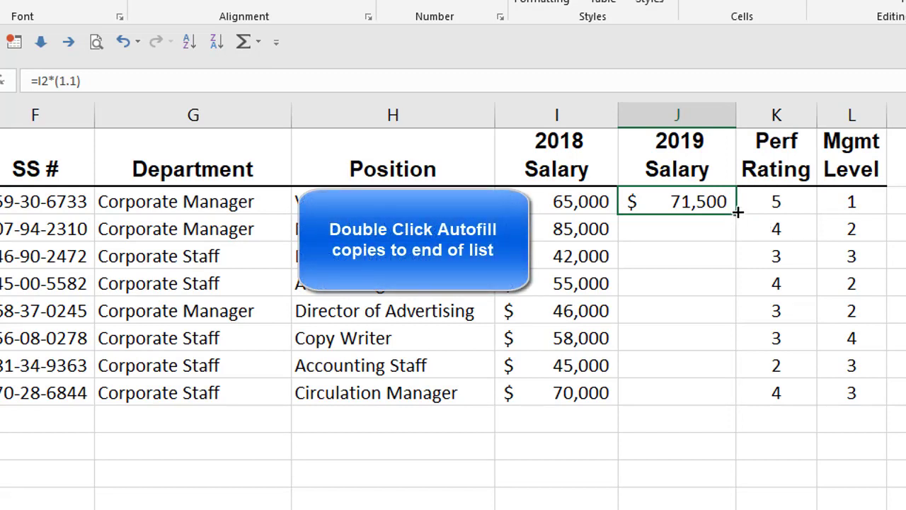
- Auto-fill the J2 raise formula to the last employee, clearing and redoing it once
double_click(737, 213)
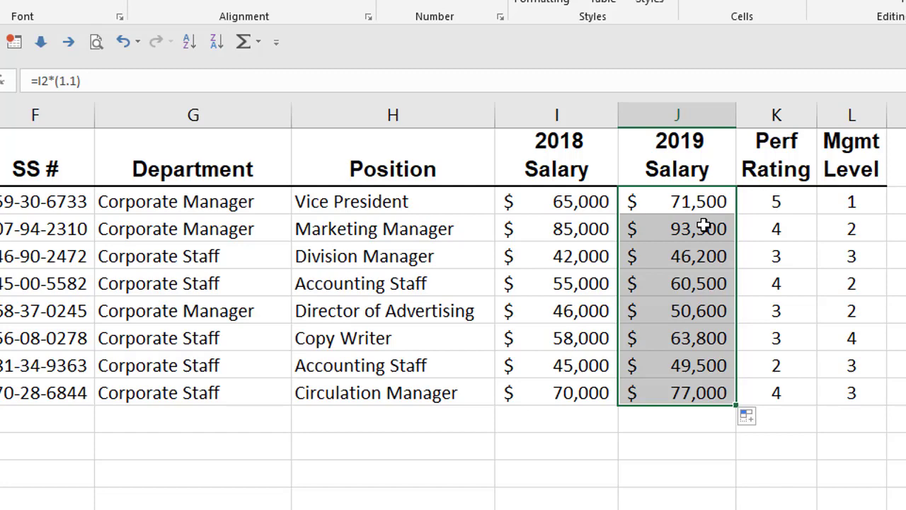
key(delete)
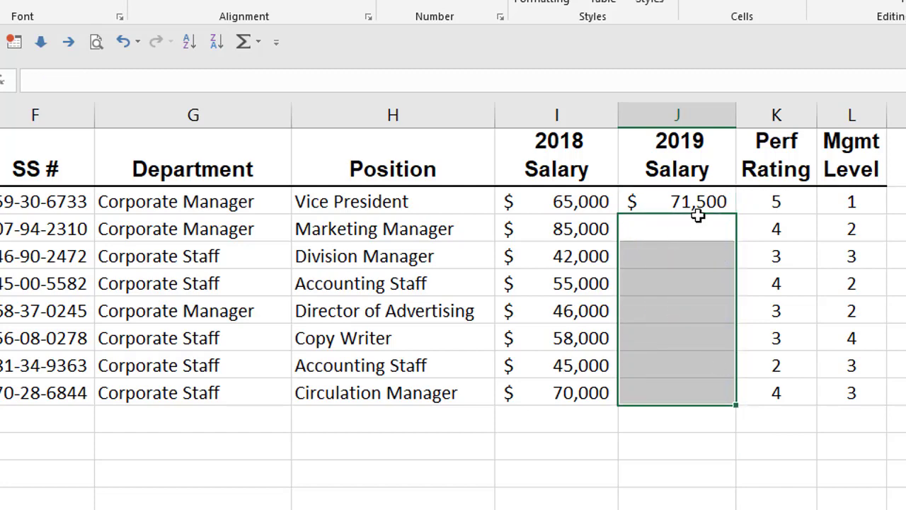
click(676, 201)
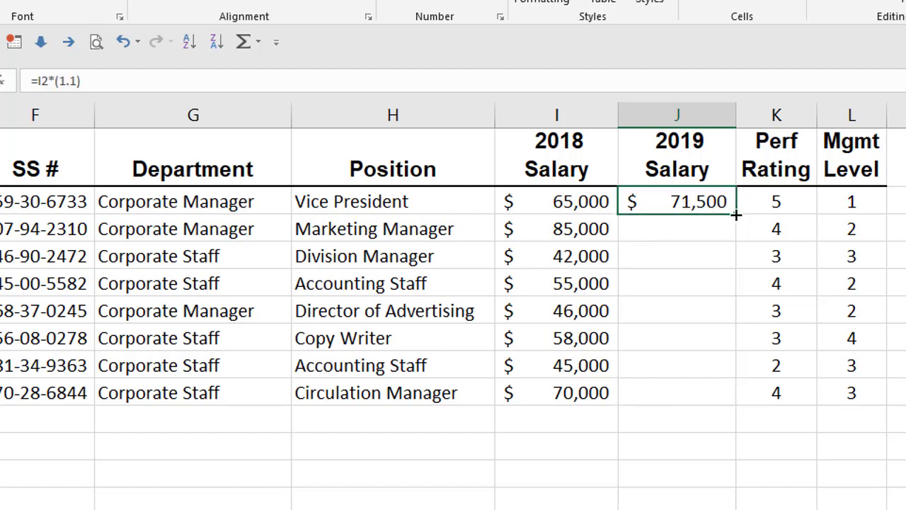
double_click(736, 215)
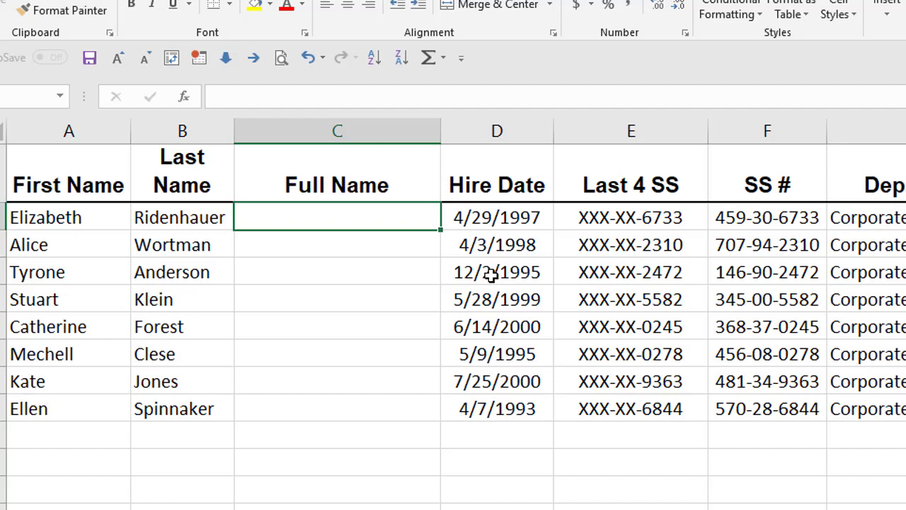
drag(630, 218, 630, 353)
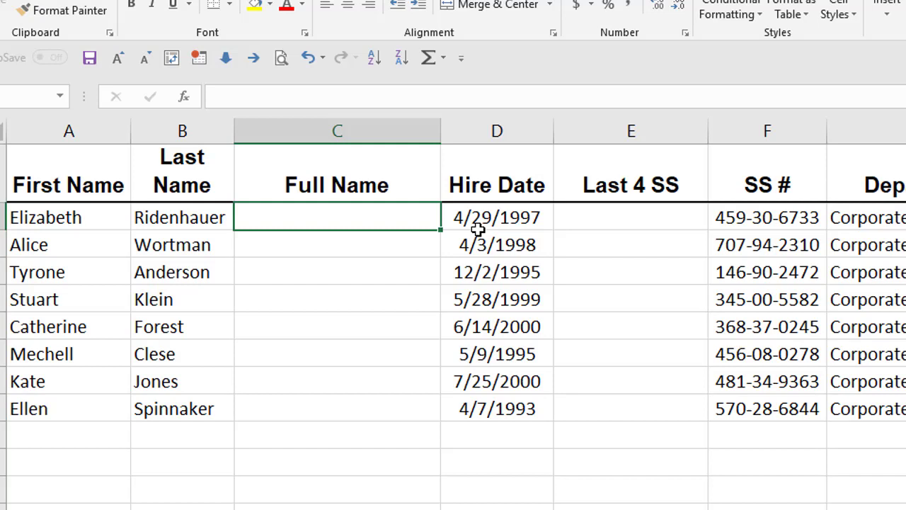
text(Eli)
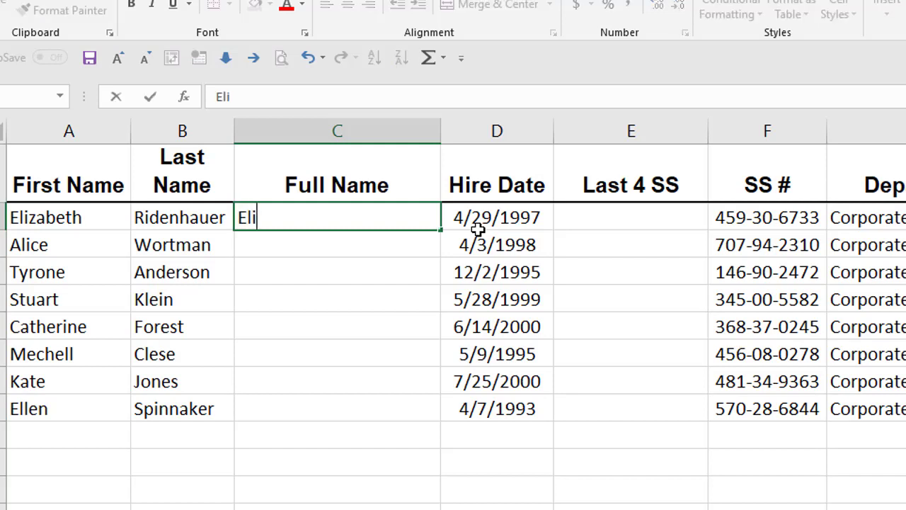
text(zat)
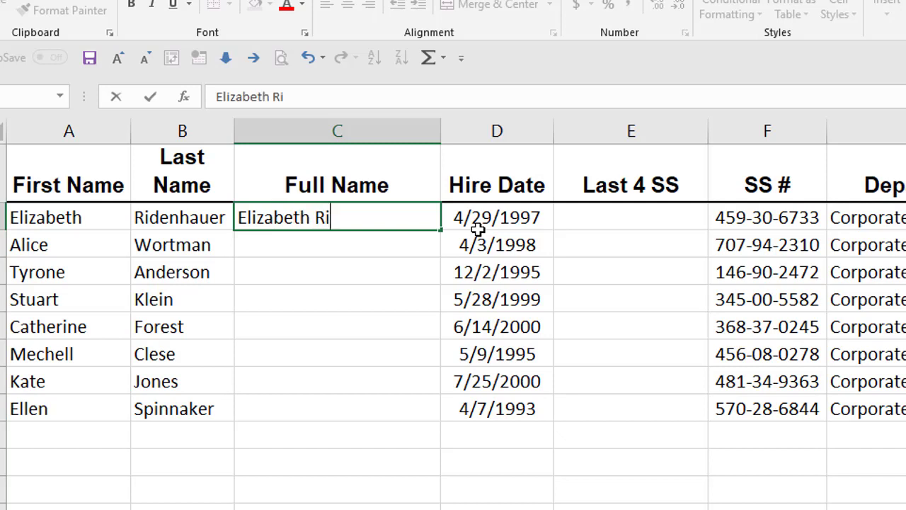
text(denhauer)
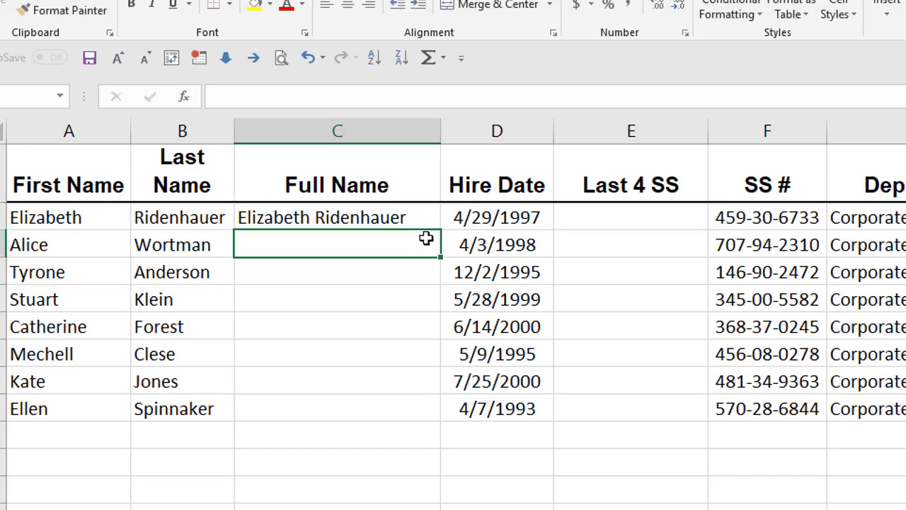
click(337, 217)
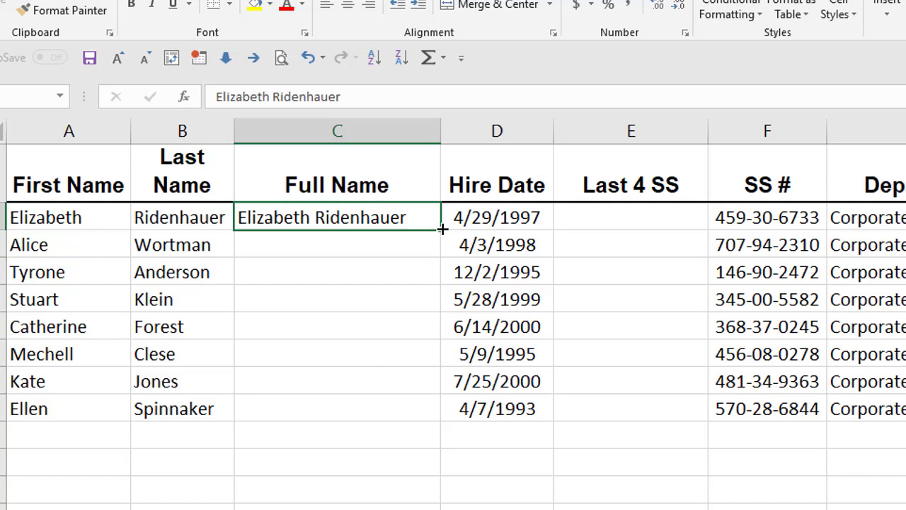
drag(442, 228, 441, 417)
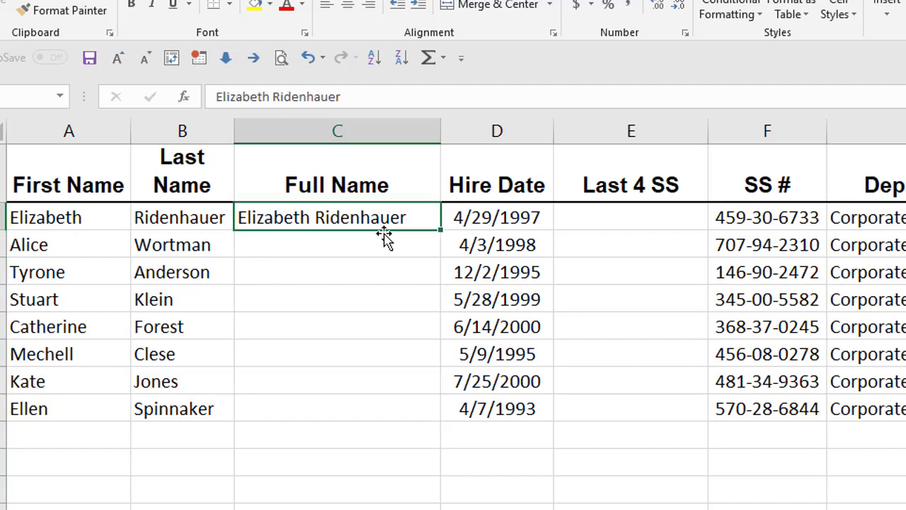
mouse_move(432, 233)
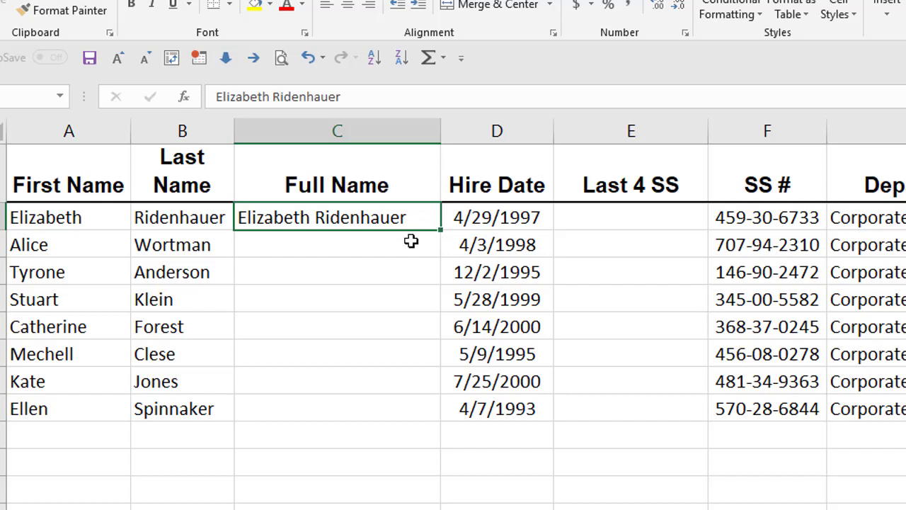
click(337, 244)
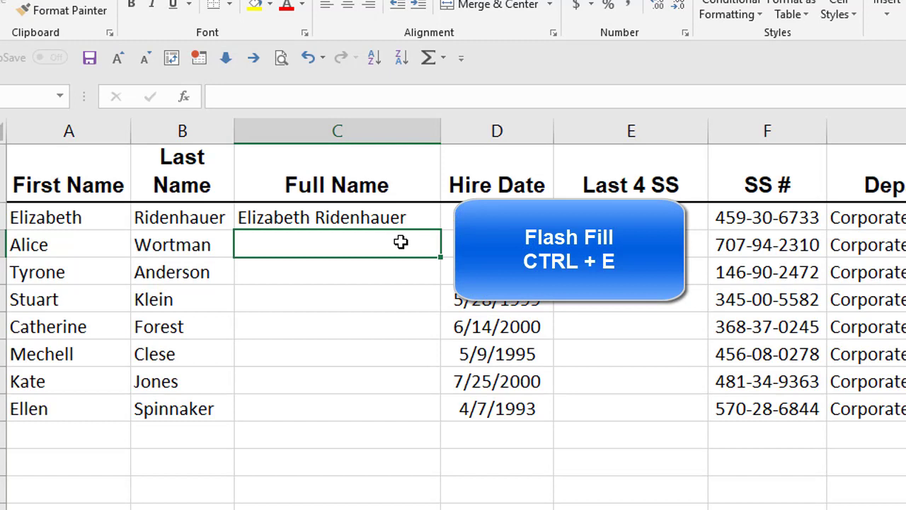
key(ctrl+e)
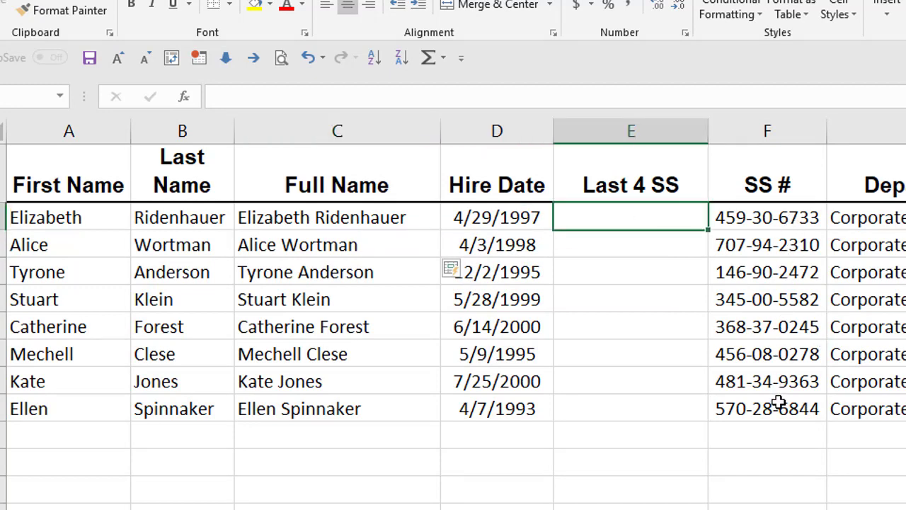
mouse_move(743, 340)
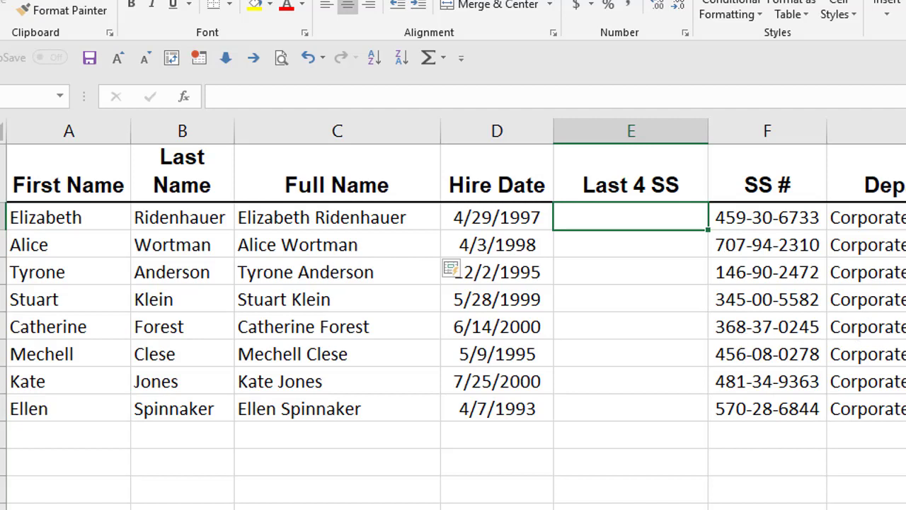
- Enter XXX-XX-6733 in E2 and Flash Fill the other masked SS numbers through XXX-XX-6844
text(XXX-)
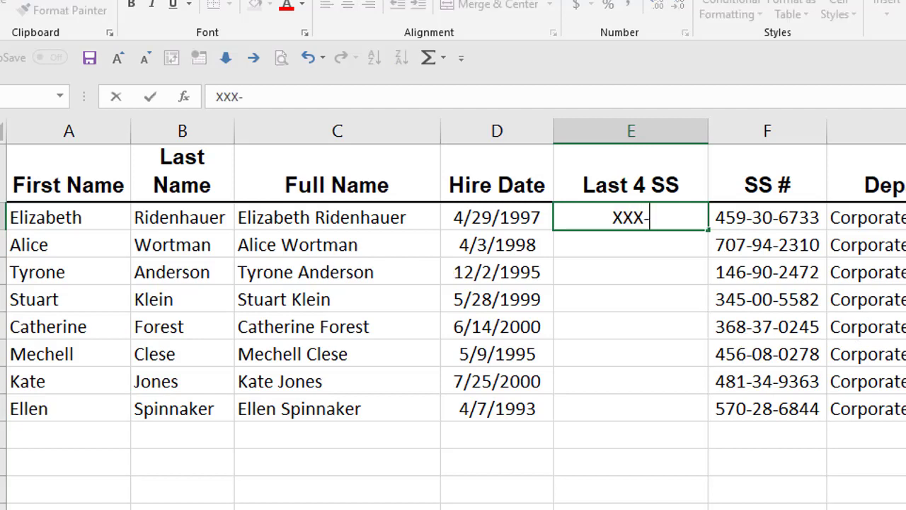
text(XX-)
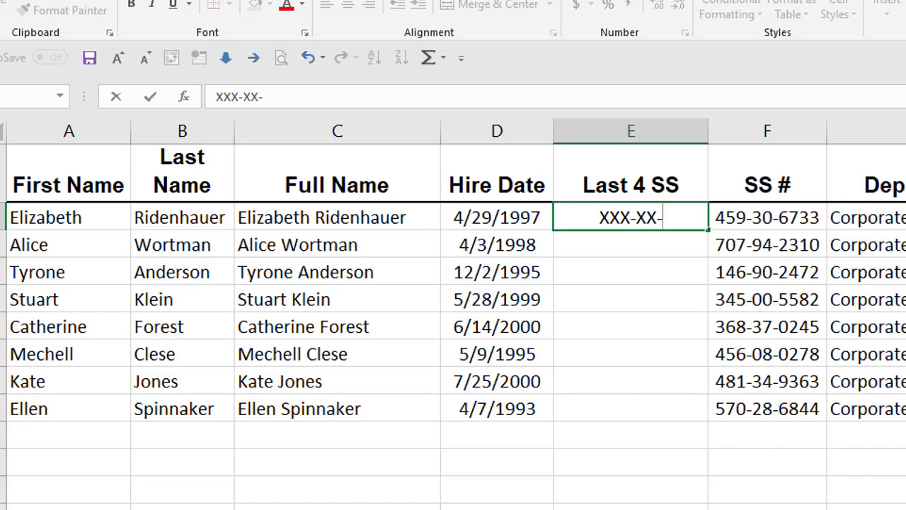
text(6733)
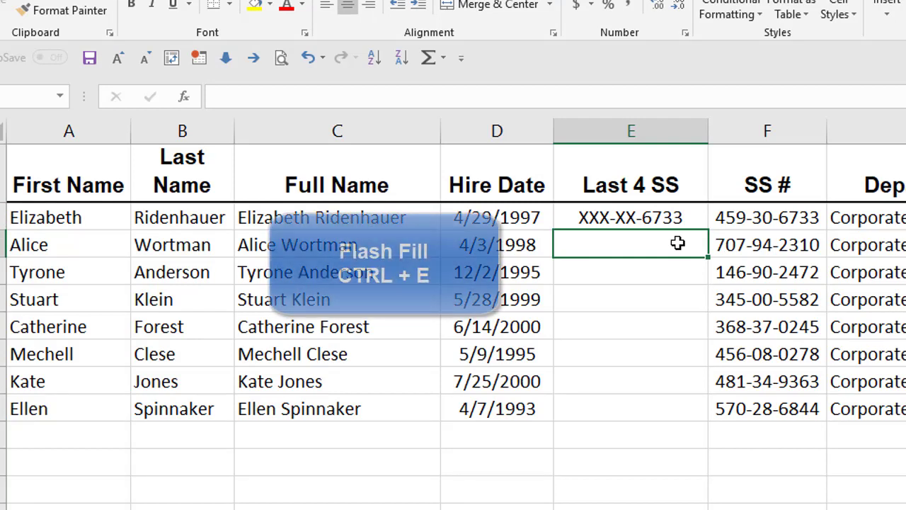
key(ctrl+e)
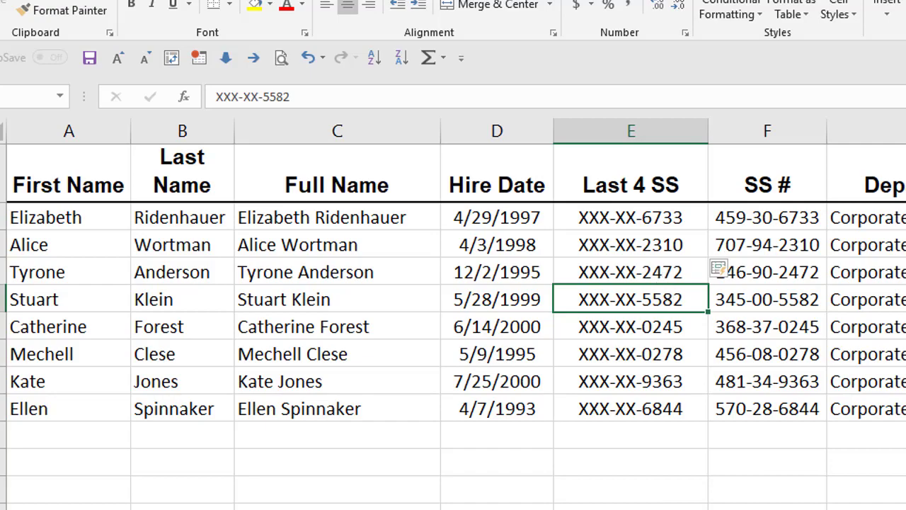
scroll(right, 3)
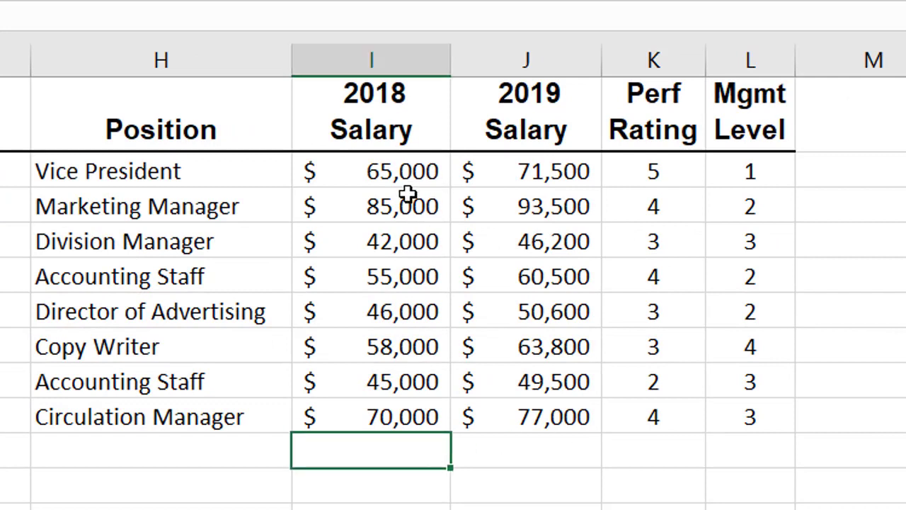
mouse_move(572, 477)
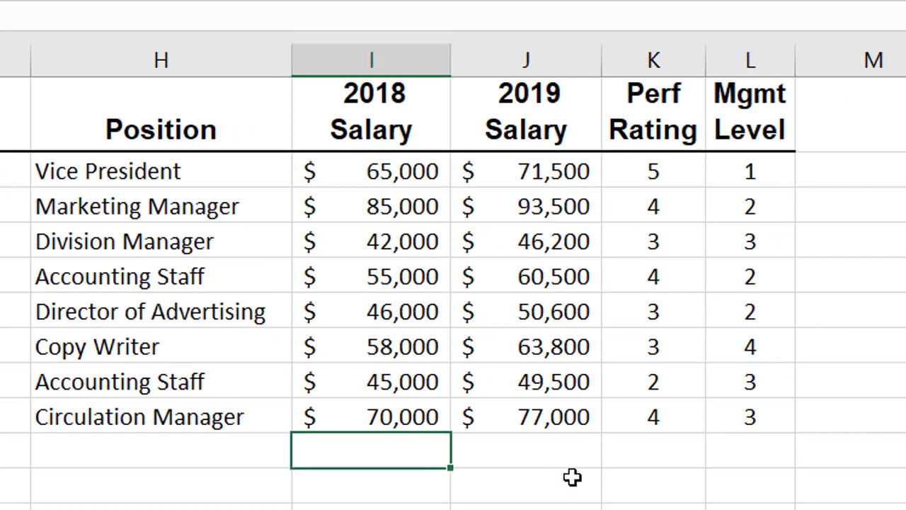
- Enter =SUM(I2:I9) in I10 for a 2018 Salary total of $466,000
text(=sum()
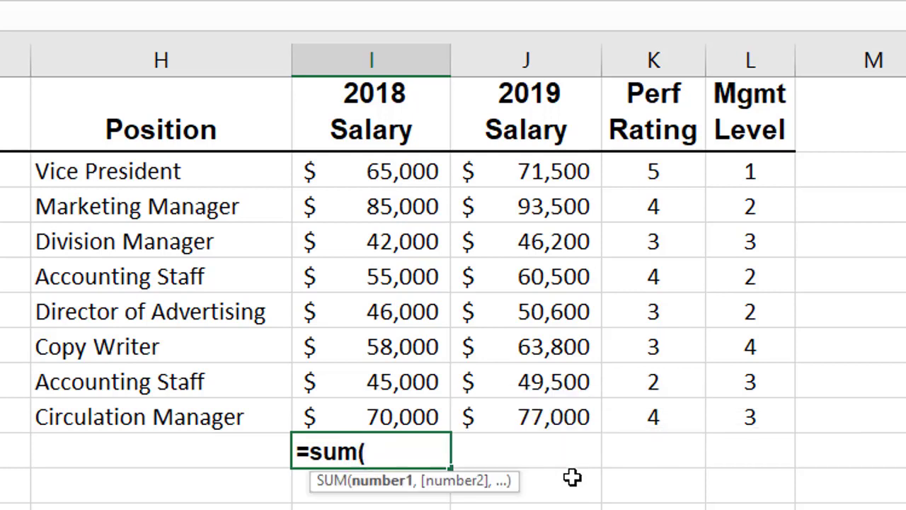
drag(371, 171, 370, 416)
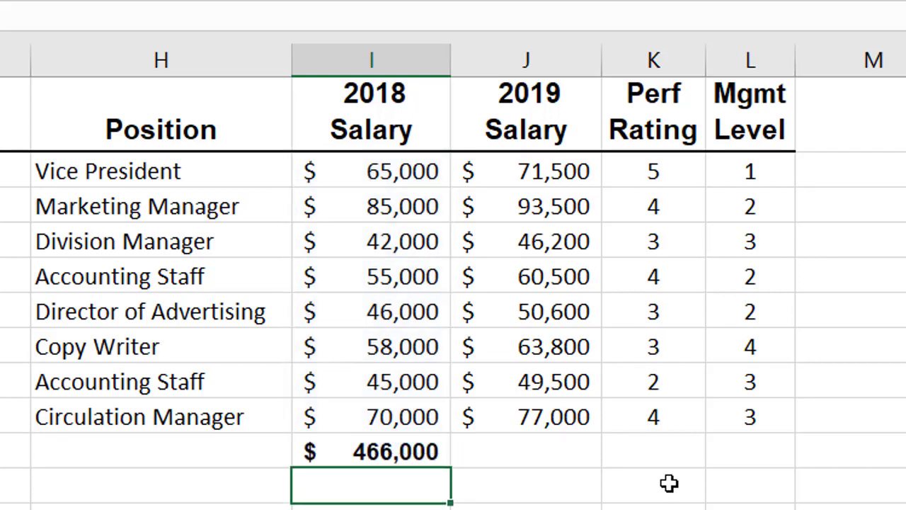
click(370, 451)
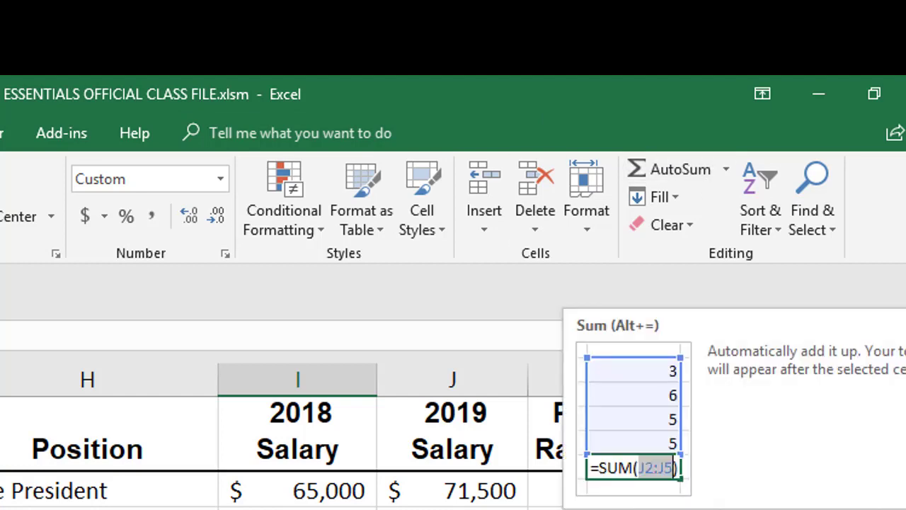
- Remove the $466,000 total and show AutoSum on the Formulas and Home tabs
click(465, 185)
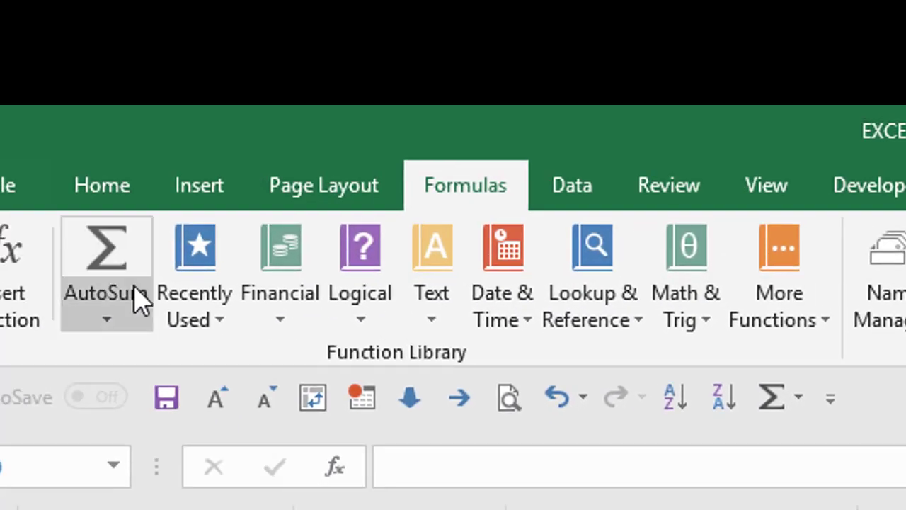
click(101, 185)
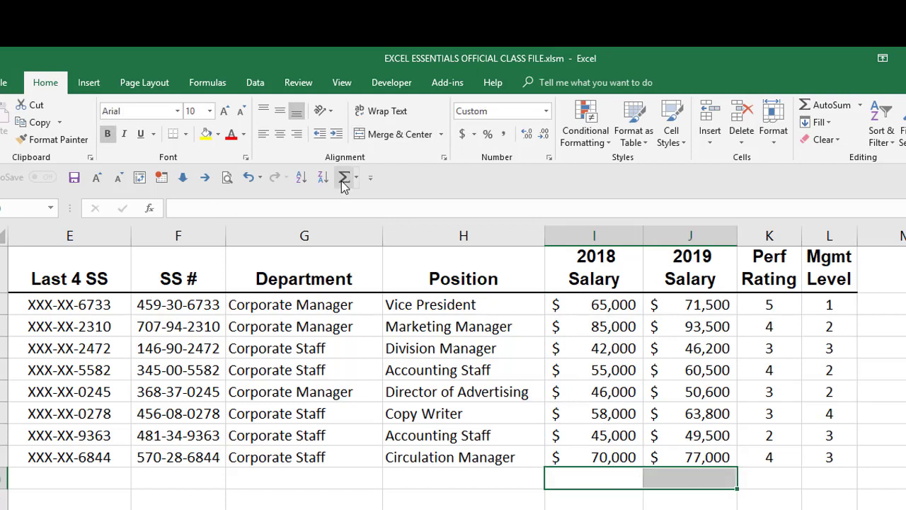
- Add AutoSum totals in I10:J10: $466,000 for 2018 and $512,600 for 2019
click(344, 177)
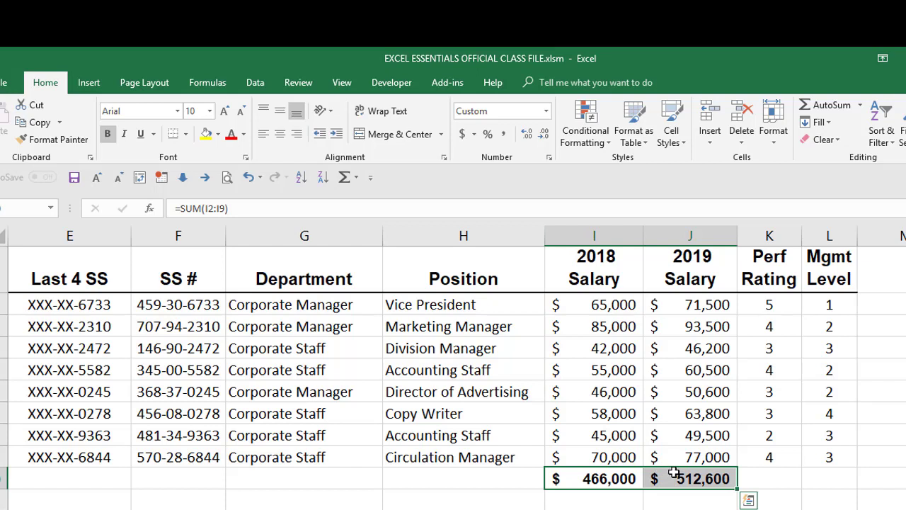
click(593, 478)
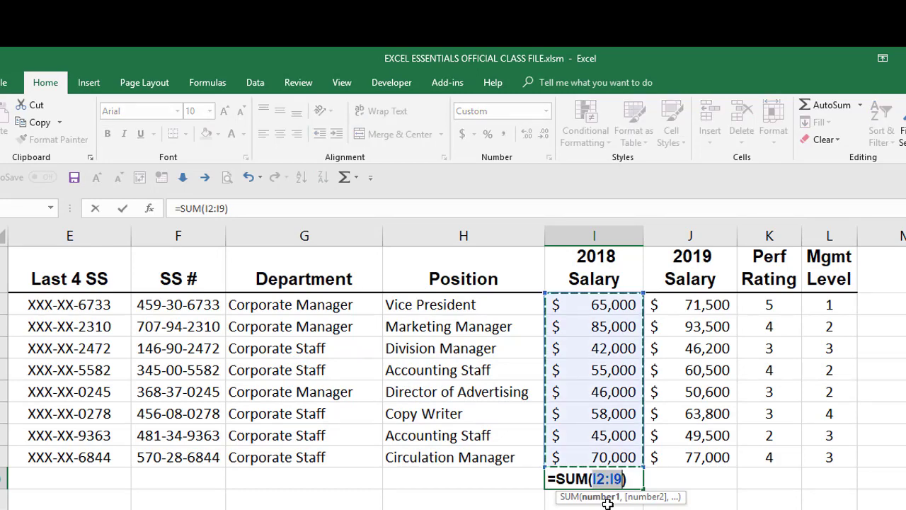
key(enter)
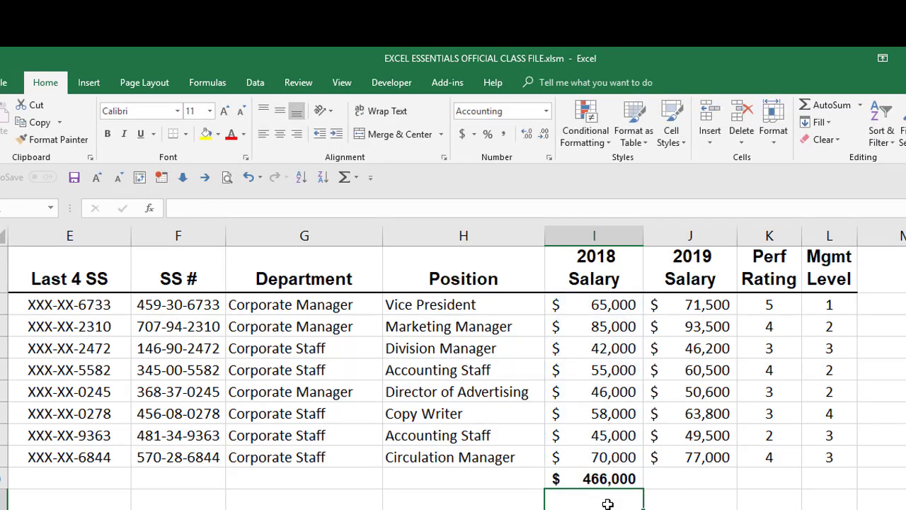
click(593, 478)
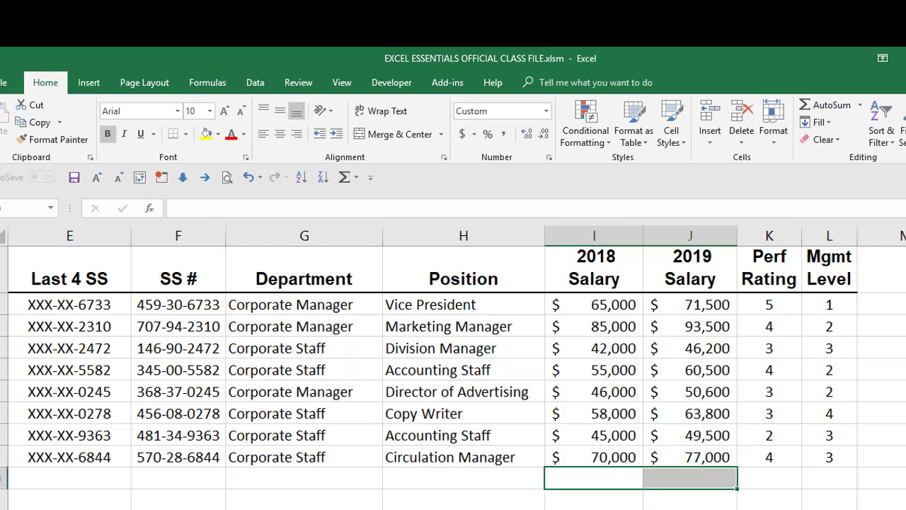
click(825, 105)
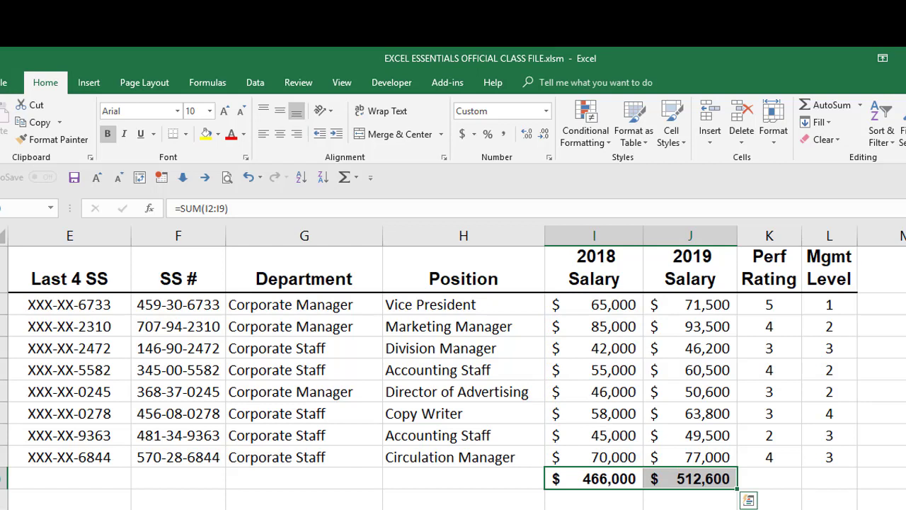